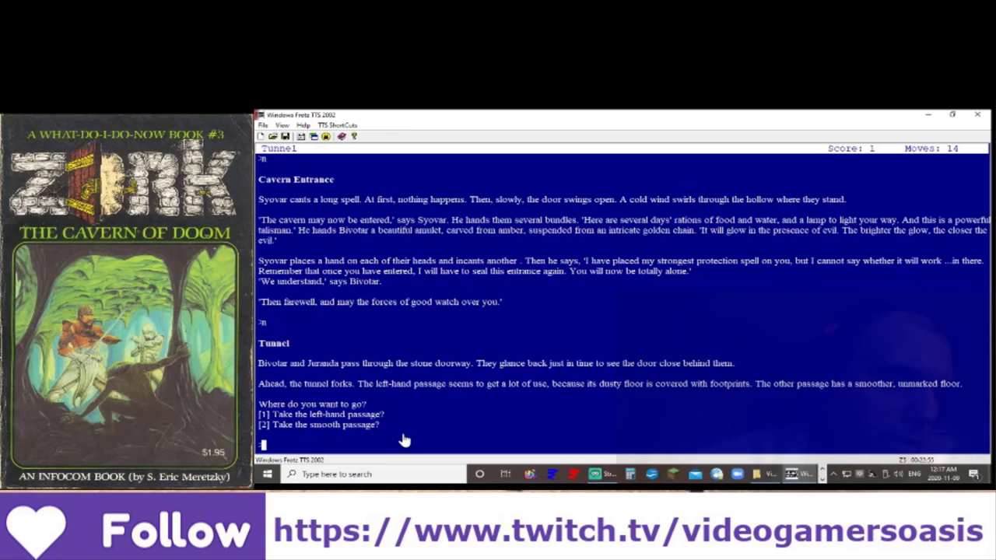
text(2)
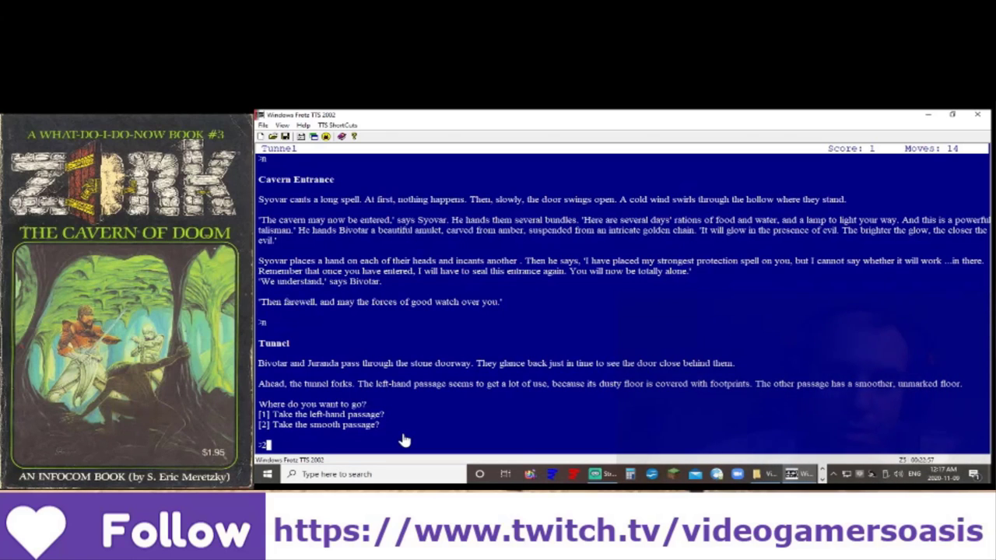
text(2)
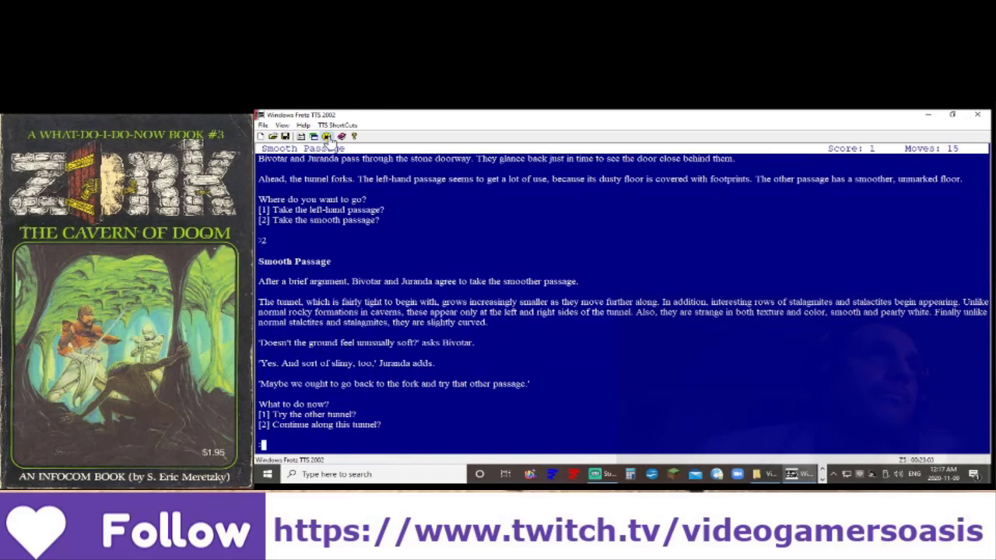
mouse_move(369, 192)
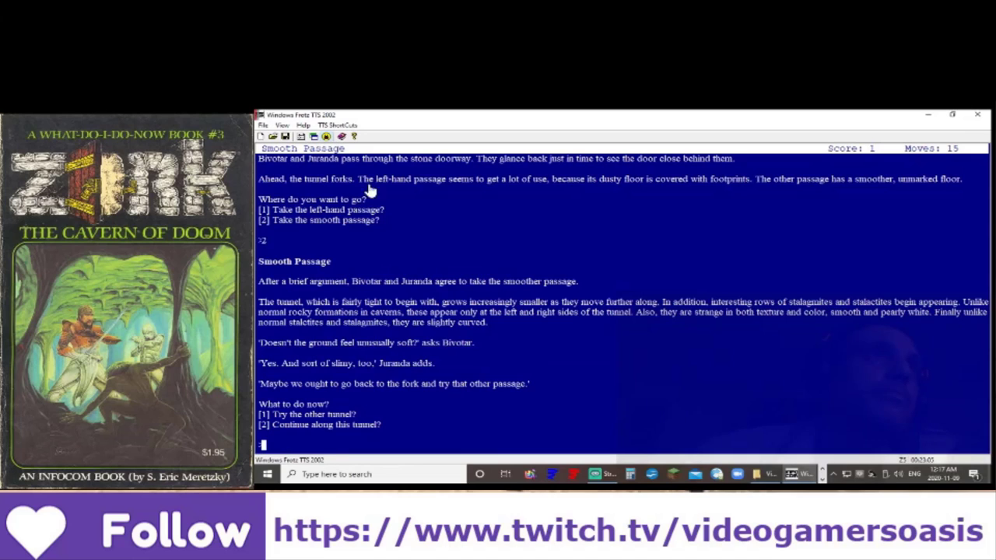
mouse_move(617, 408)
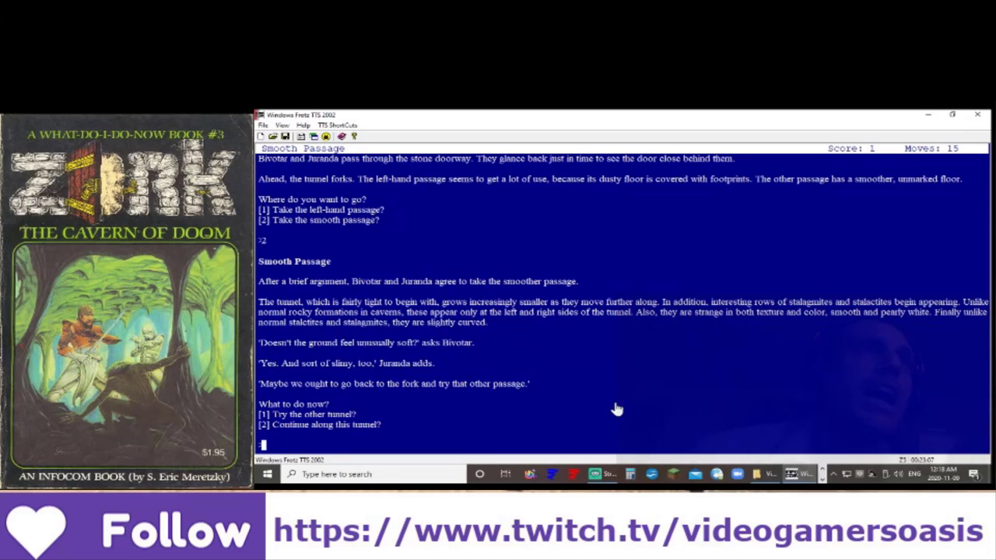
mouse_move(628, 407)
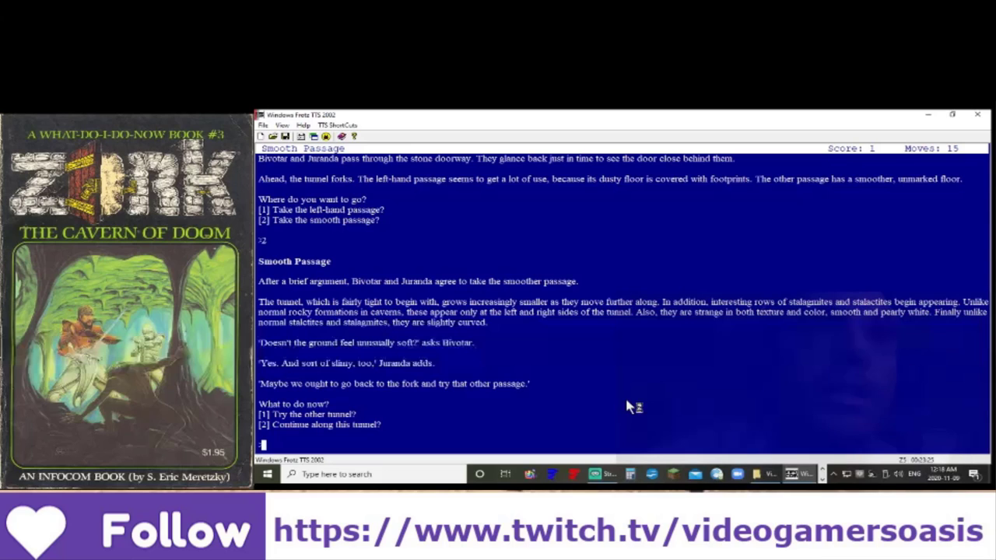
mouse_move(628, 407)
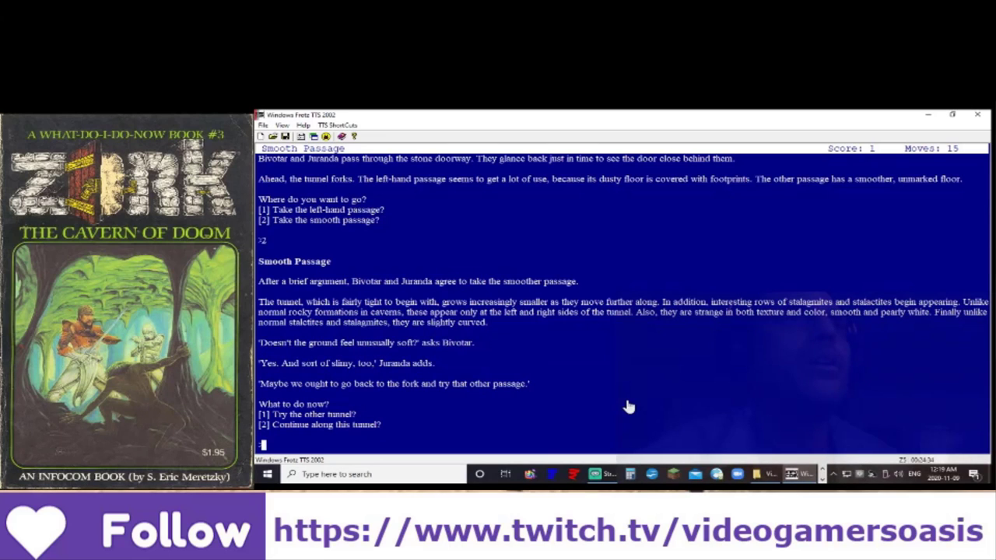
text(2)
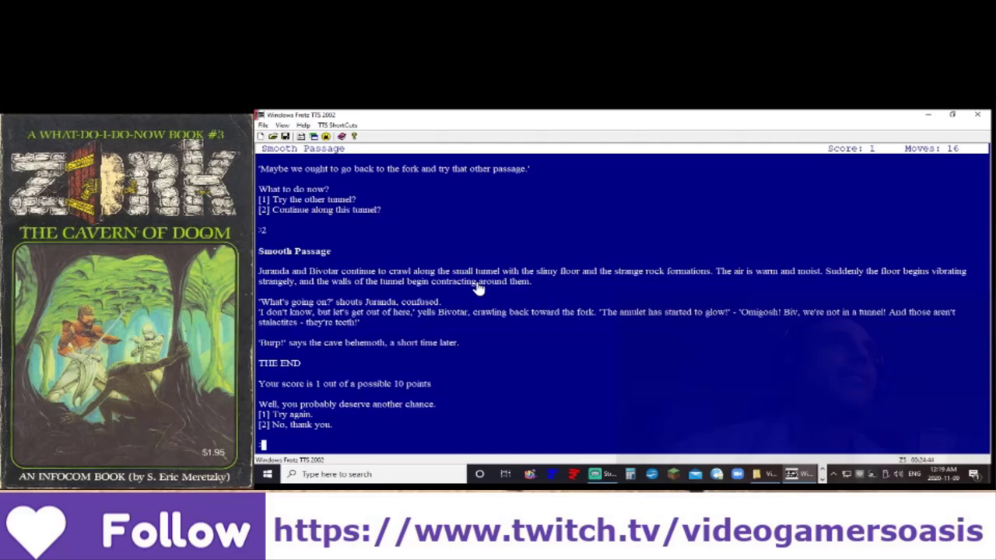
mouse_move(535, 394)
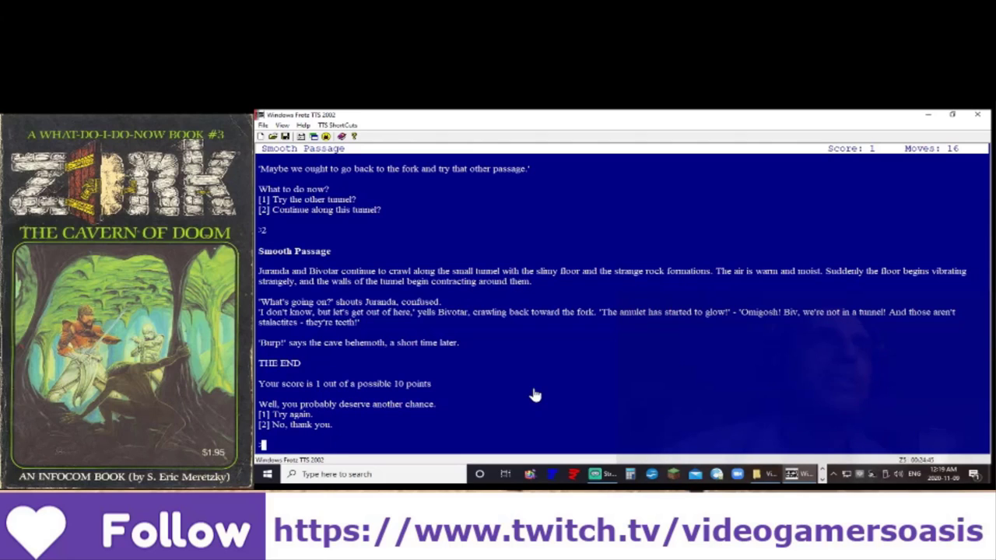